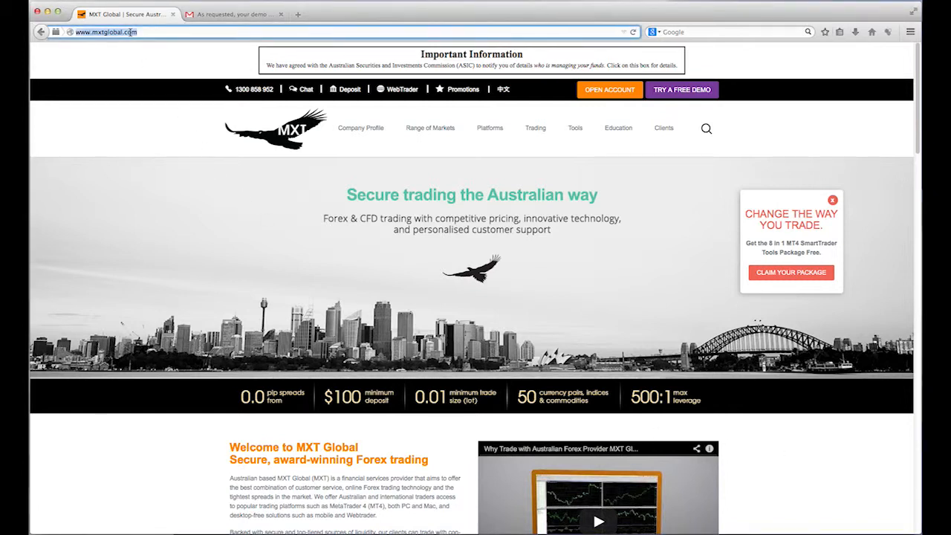
mouse_move(609, 89)
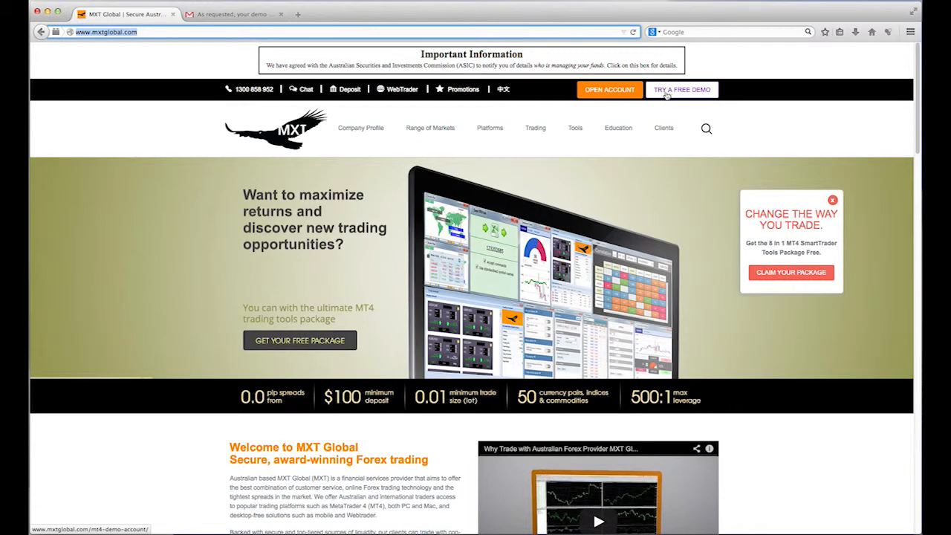
Request the MXT Global free MT4 demo account with Google as referral source
click(680, 89)
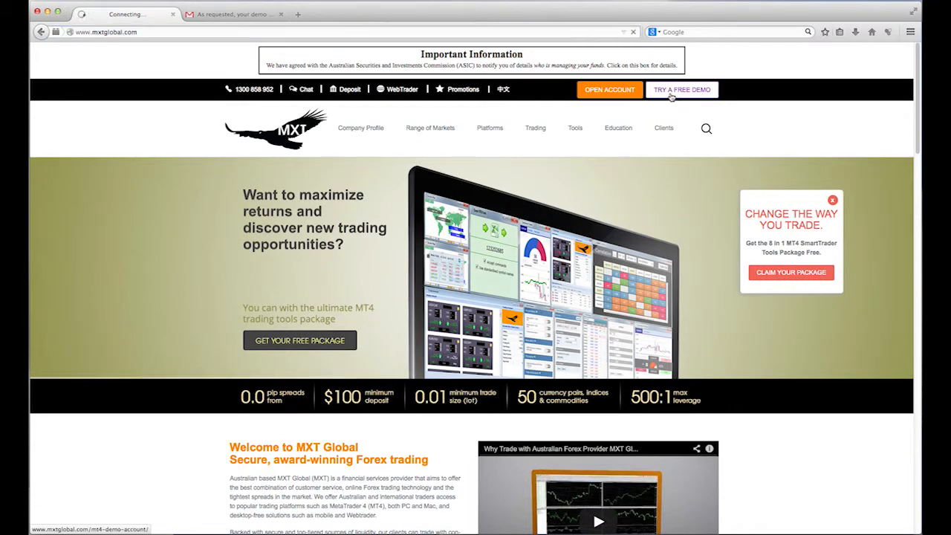
click(680, 89)
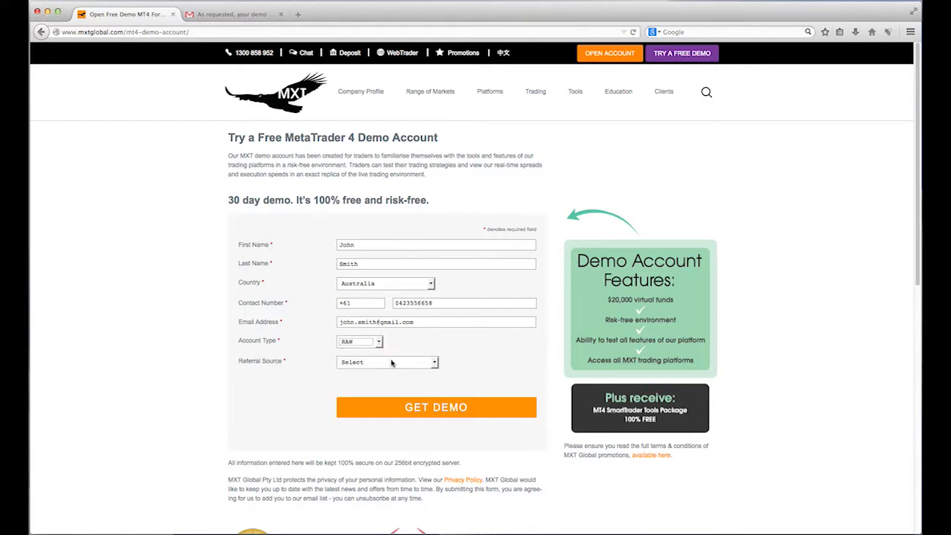
click(387, 361)
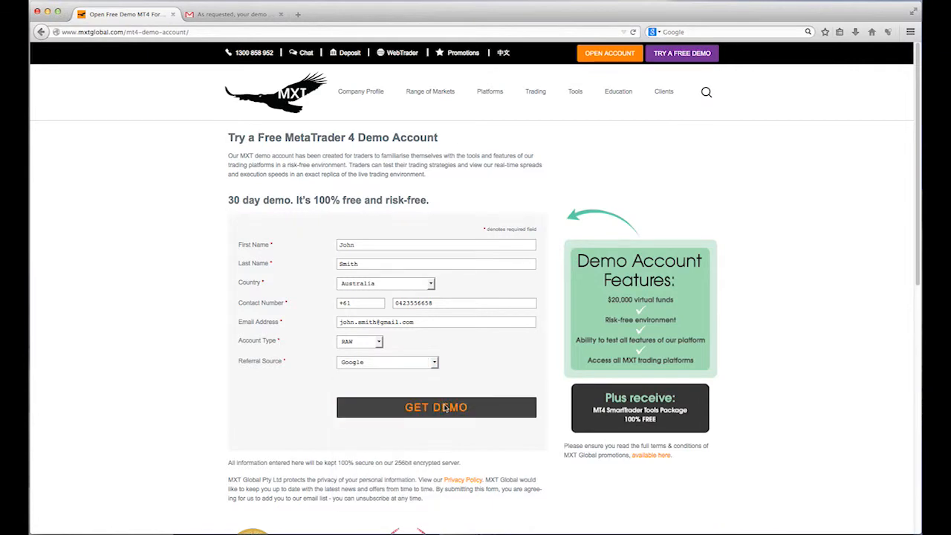
click(435, 407)
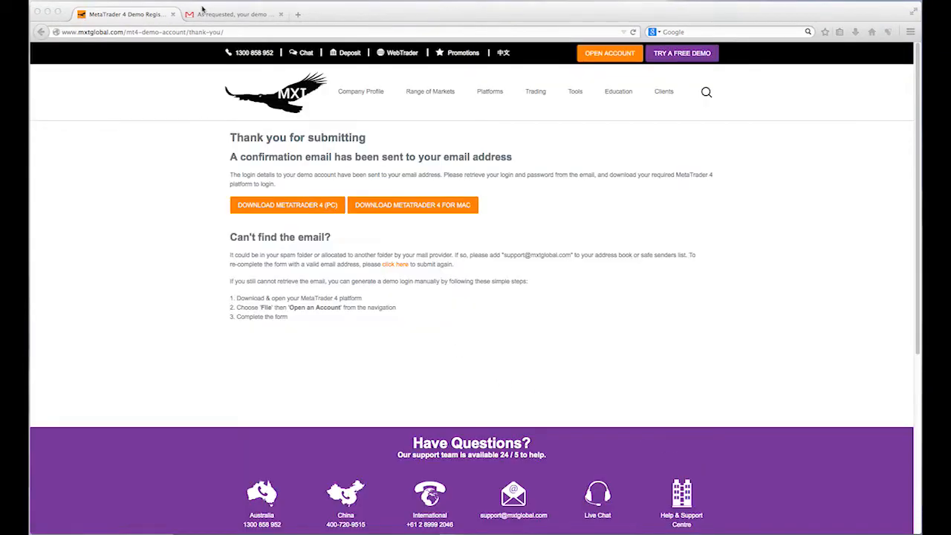
Open the MXT demo account email and follow its 'MetaTrader 4 for Mac' link
click(230, 13)
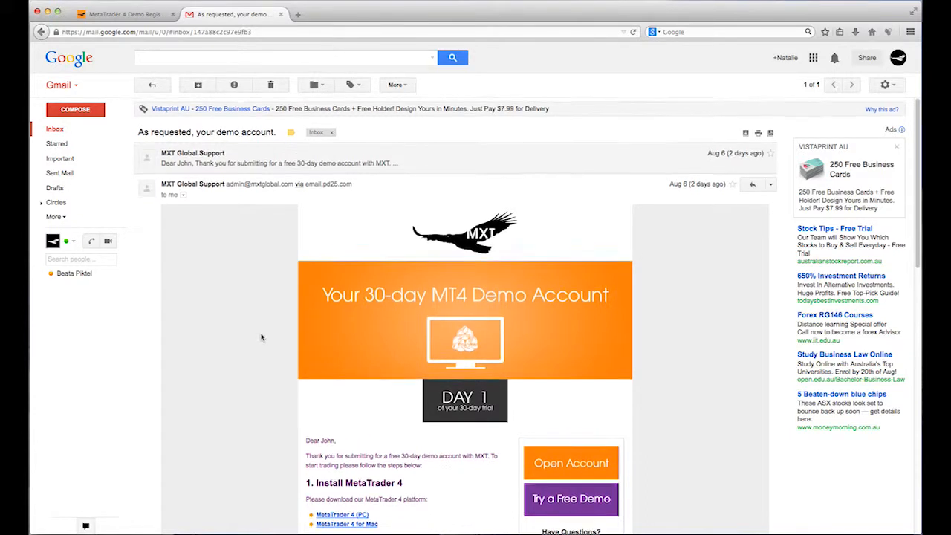
scroll(down, 3)
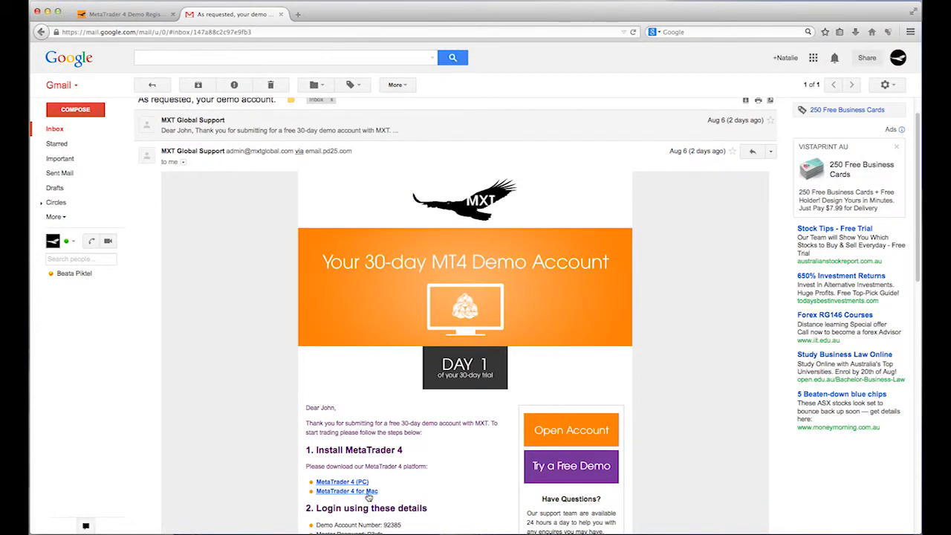
click(346, 491)
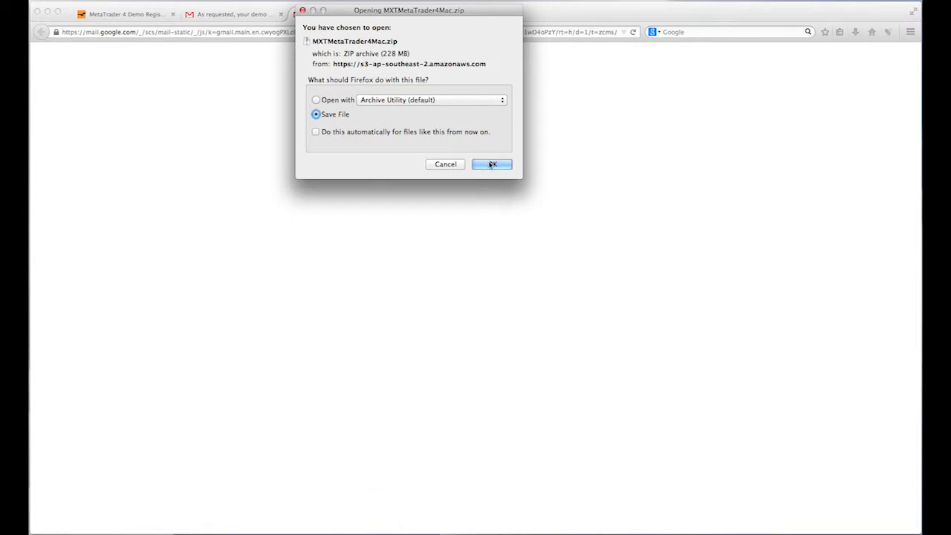
Save the MetaTrader 4 for Mac zip archive to Downloads
click(492, 164)
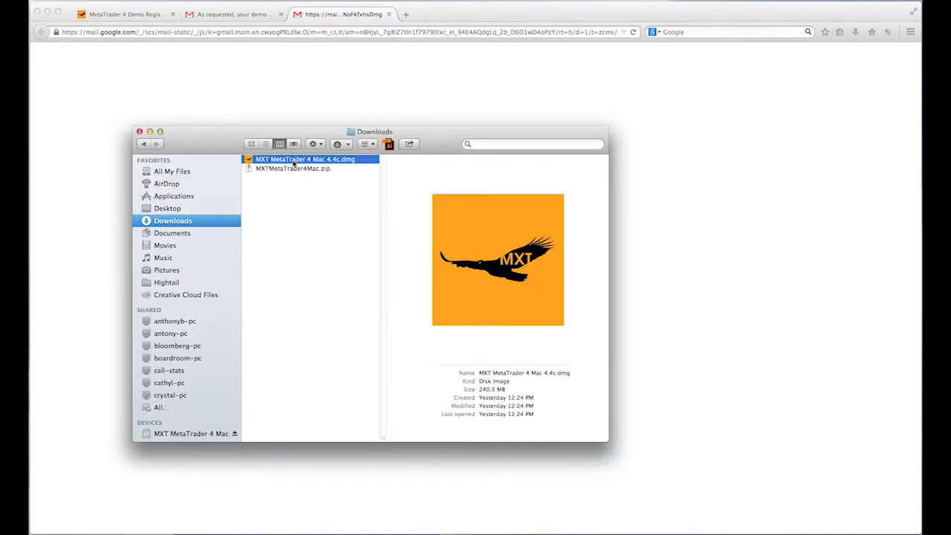
Mount the installer disk image and copy MXT MetaTrader 4 Mac into Applications
double_click(305, 159)
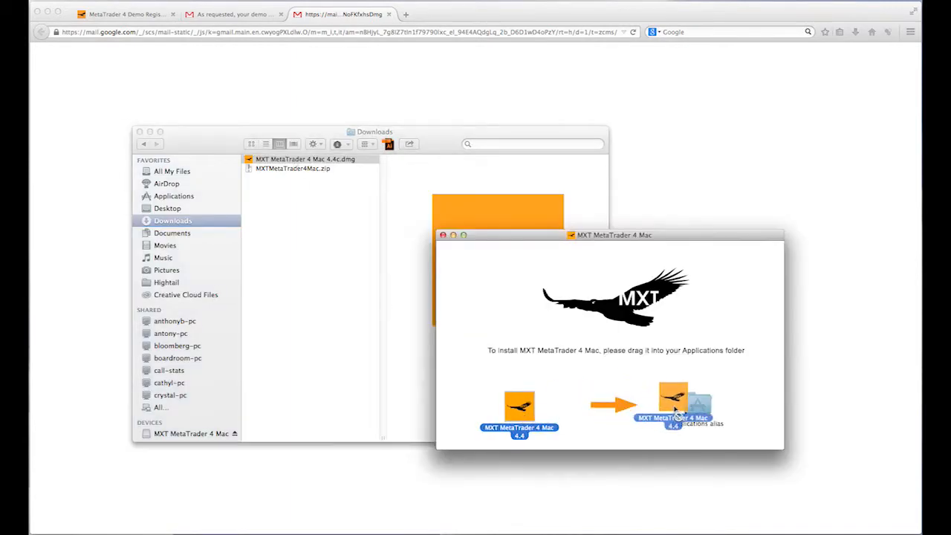
drag(519, 407, 697, 407)
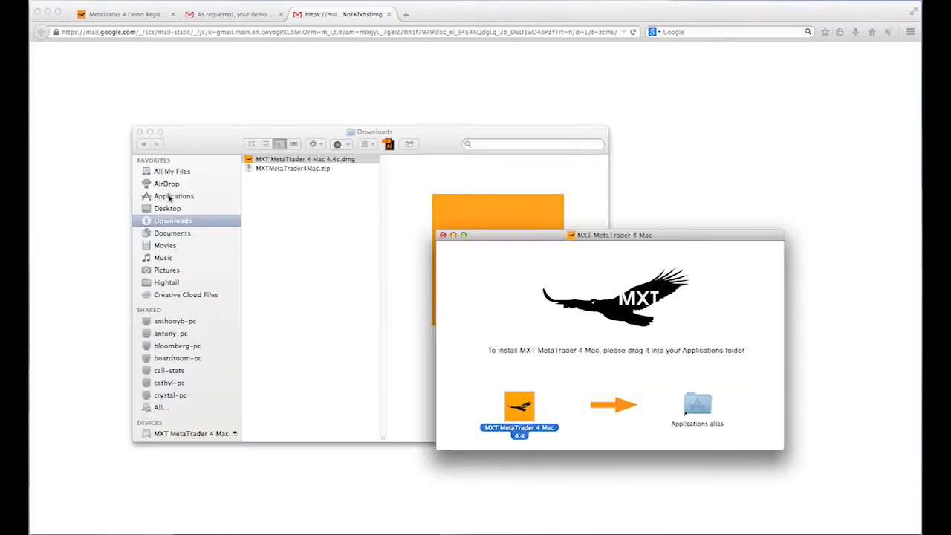
click(173, 195)
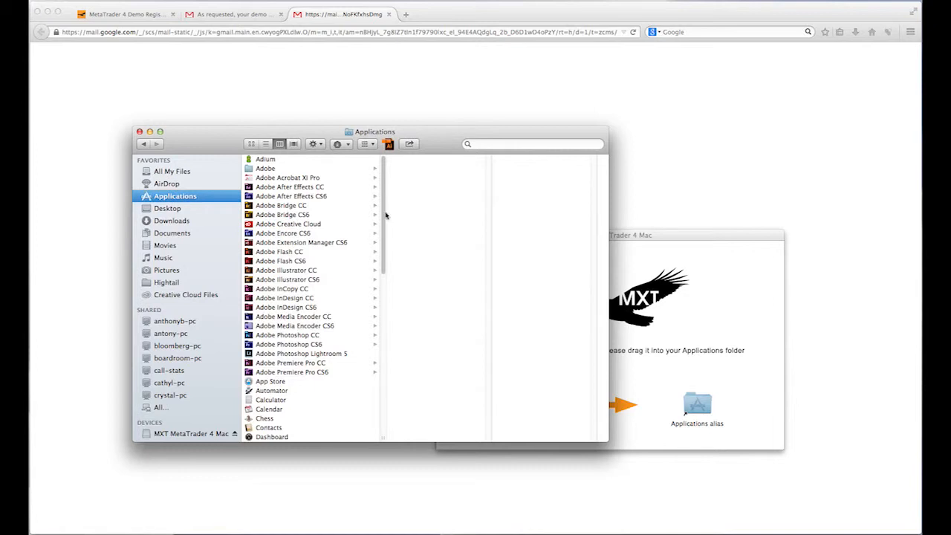
Launch MXT MetaTrader 4 Mac 4.4 from the Applications folder
scroll(down, 3)
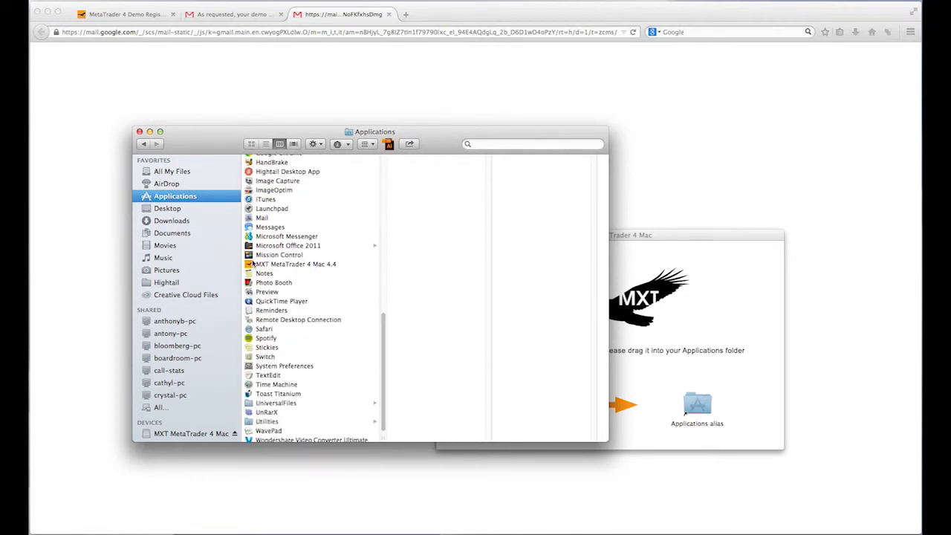
click(296, 263)
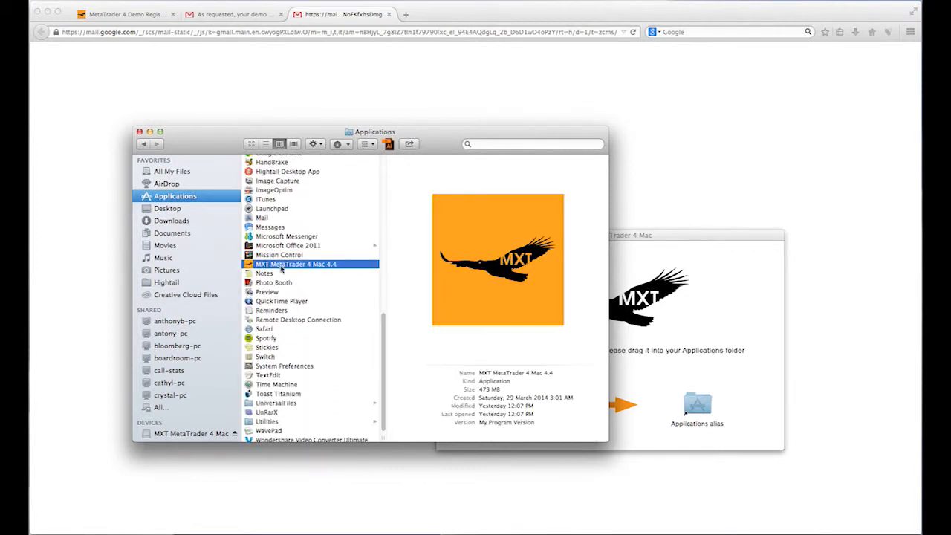
double_click(296, 263)
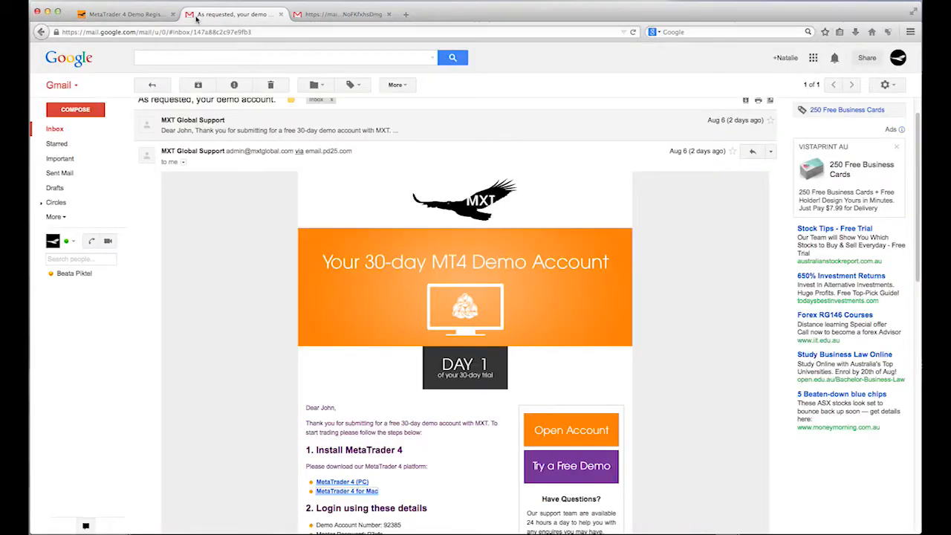
Scroll to the email's login details and copy the Demo Account Number
scroll(down, 3)
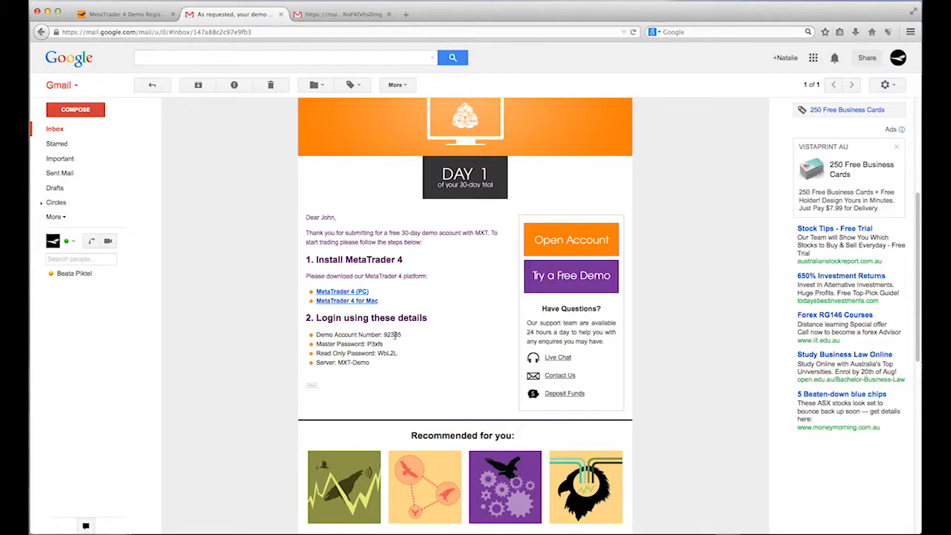
right_click(392, 334)
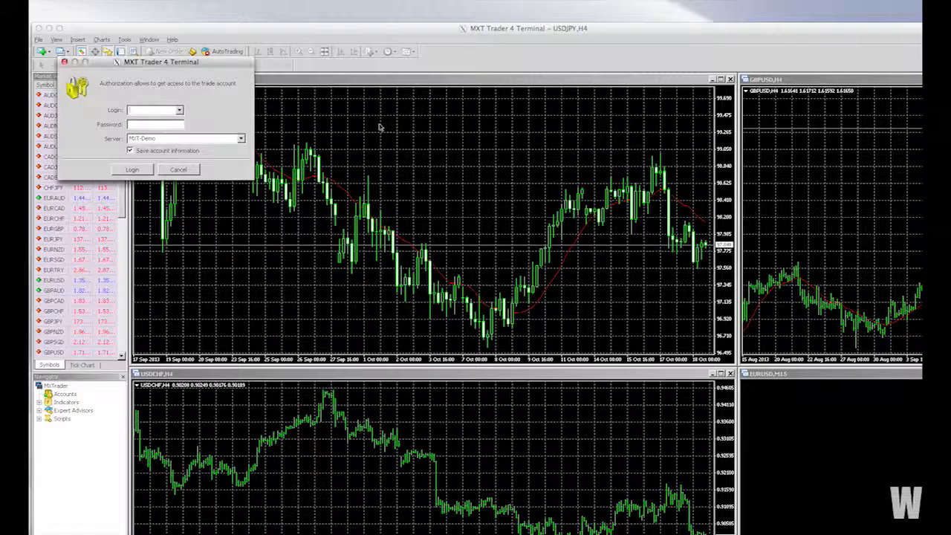
text(92385)
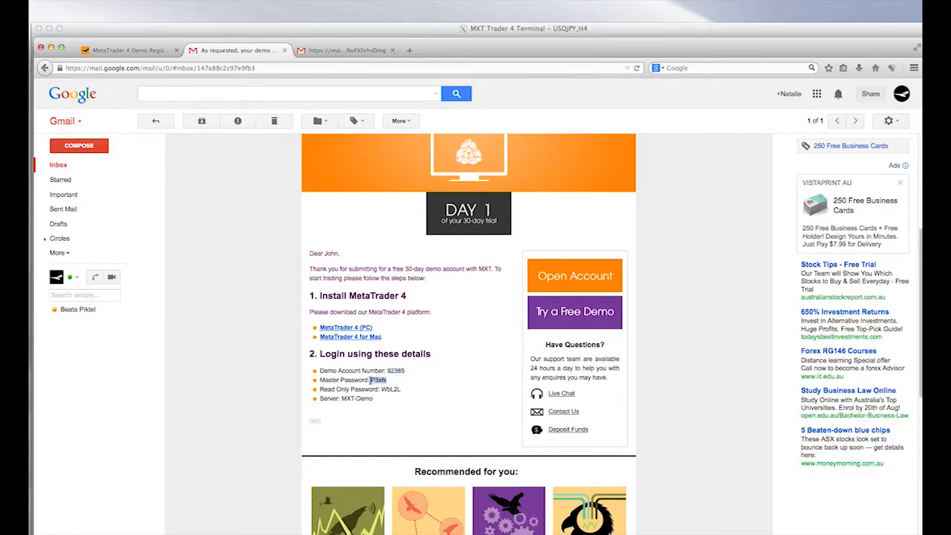
right_click(379, 379)
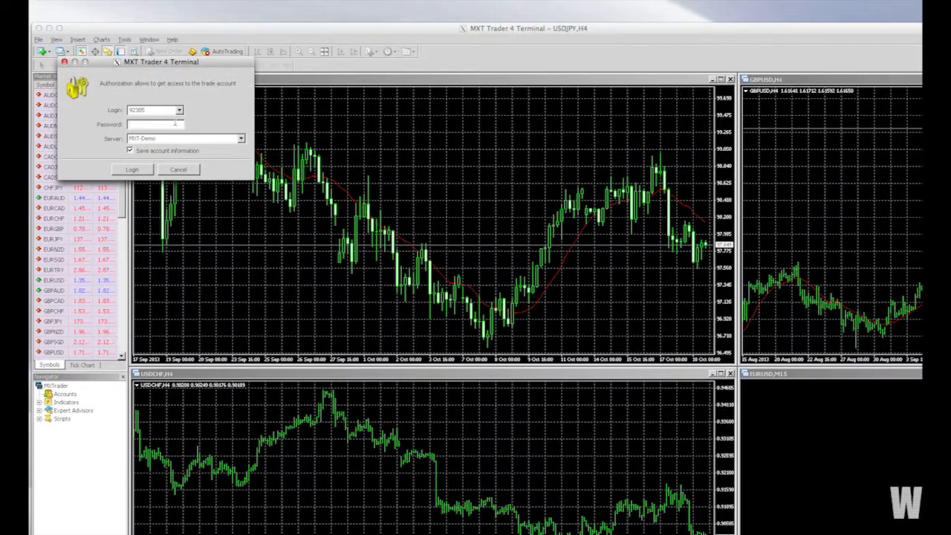
click(177, 169)
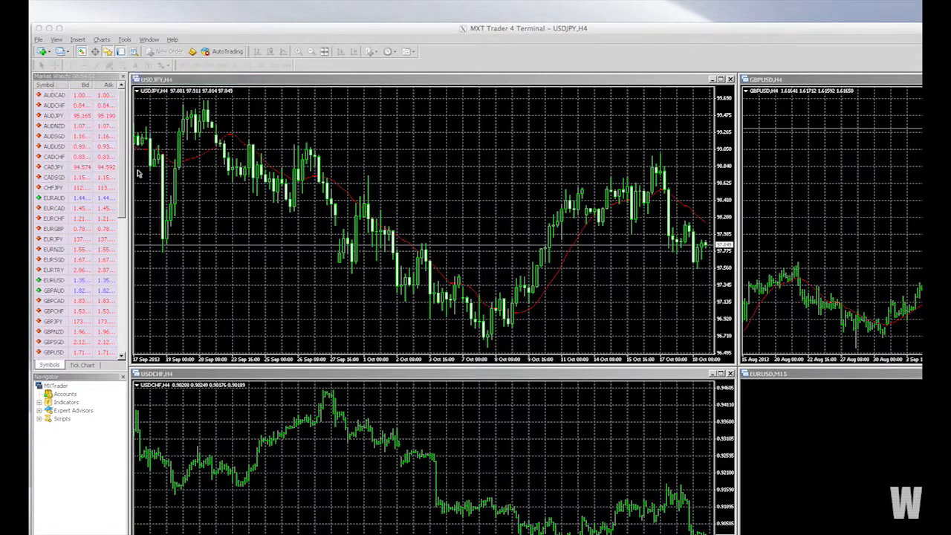